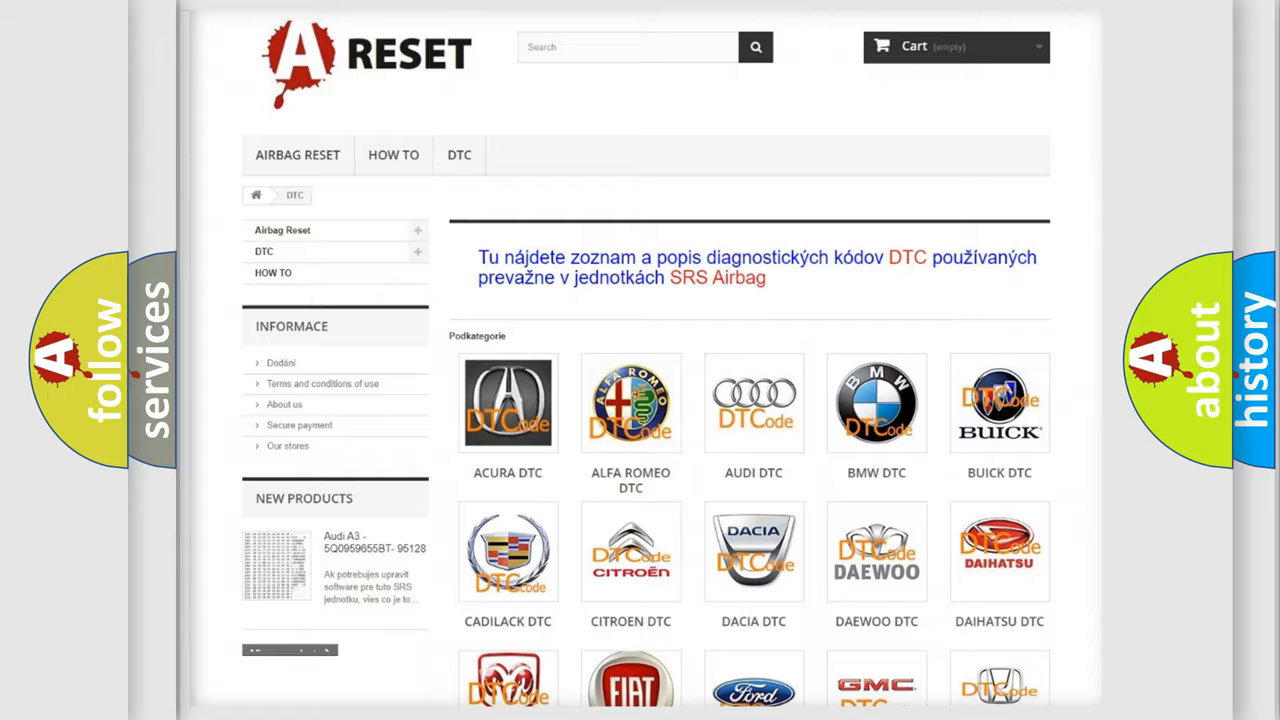
{"action": "scroll", "scroll_direction": "down", "scroll_amount": 3}
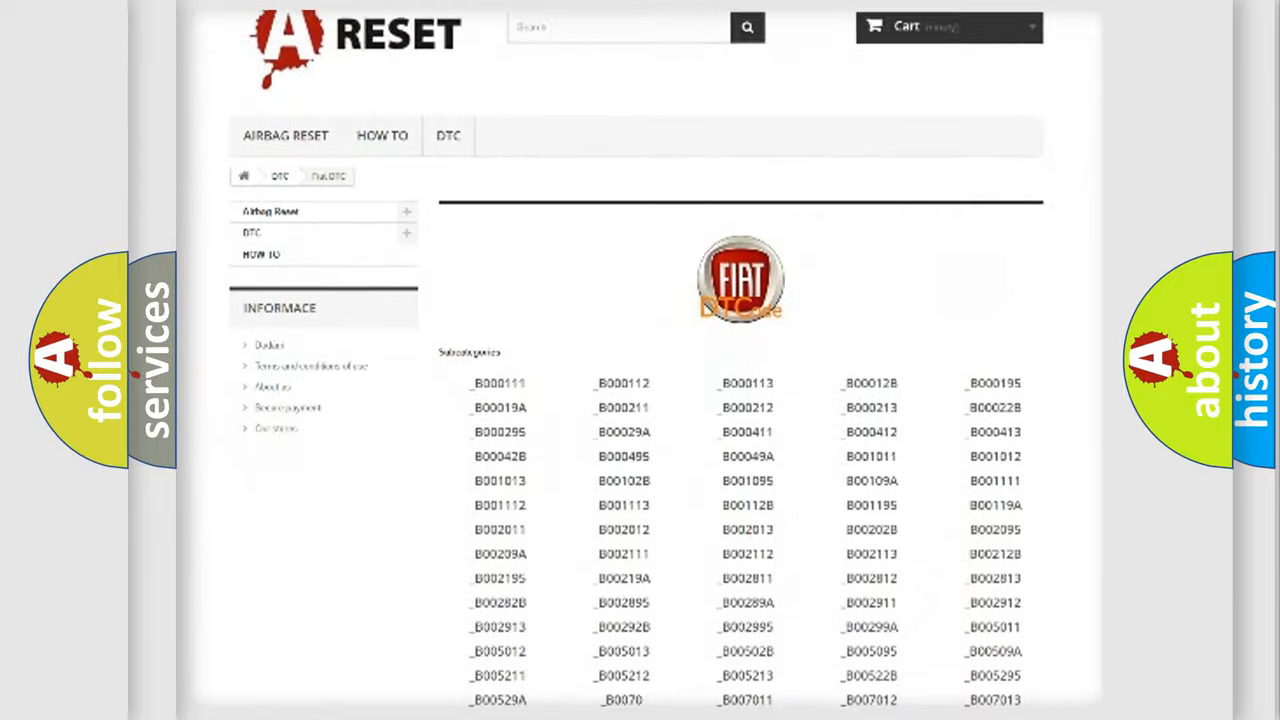
{"action": "scroll", "scroll_direction": "down", "scroll_amount": 3}
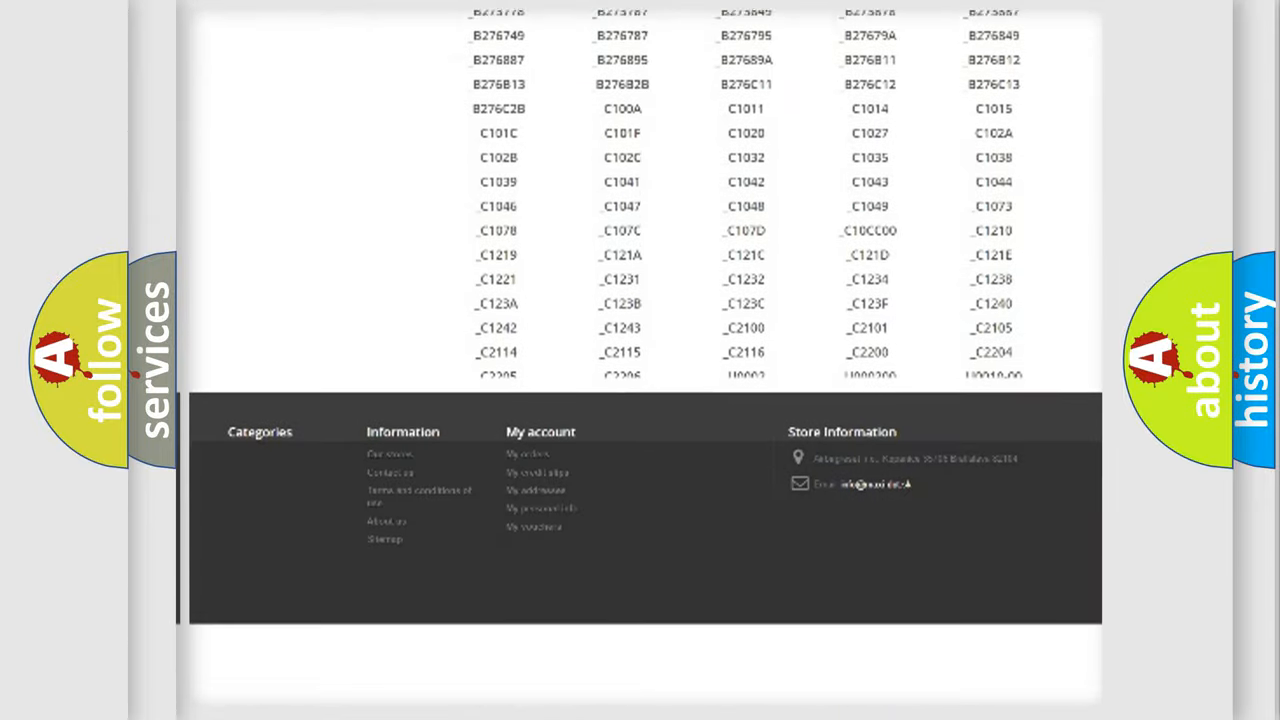